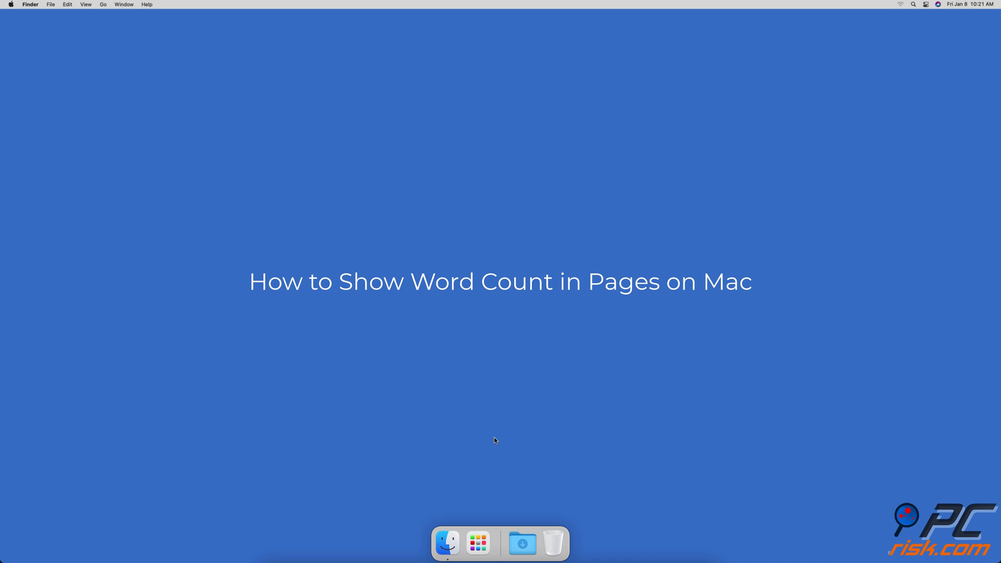
# Launch Pages from the Dock to open the report document
pyautogui.click(500, 542)
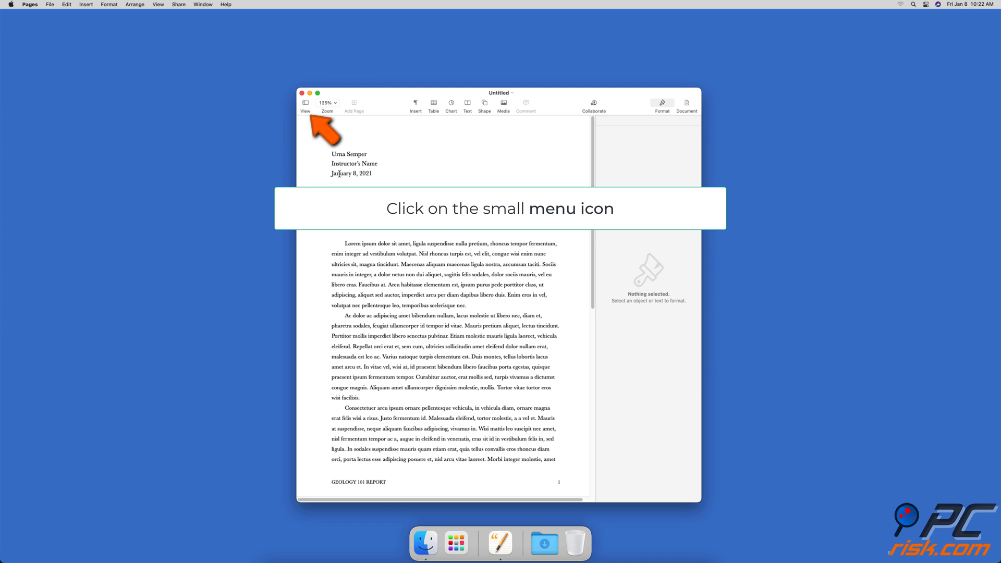
# Open the View menu for the Geology 101 Report document
pyautogui.click(305, 103)
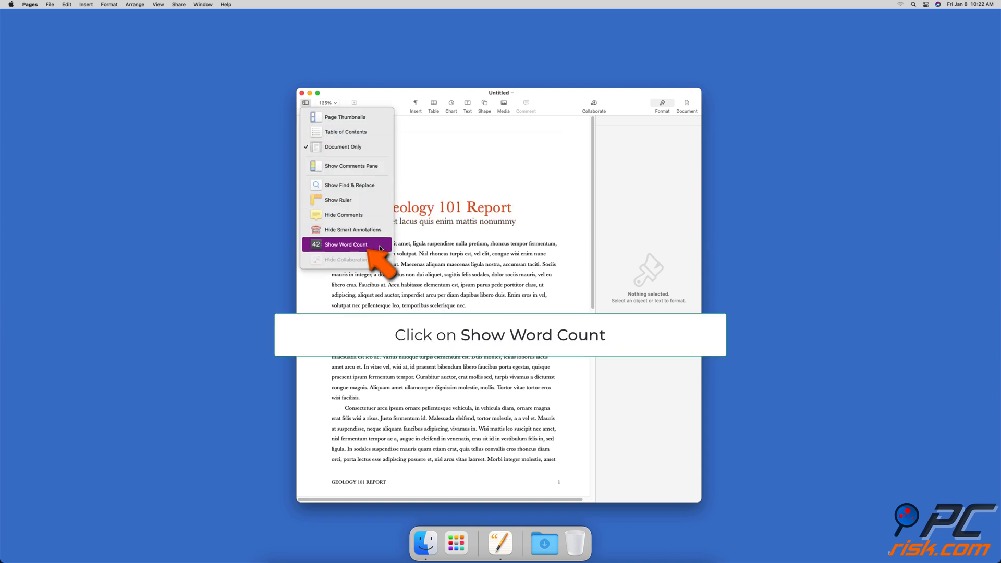
# Show the word count (509 words) and select a passage of text to count
pyautogui.click(345, 244)
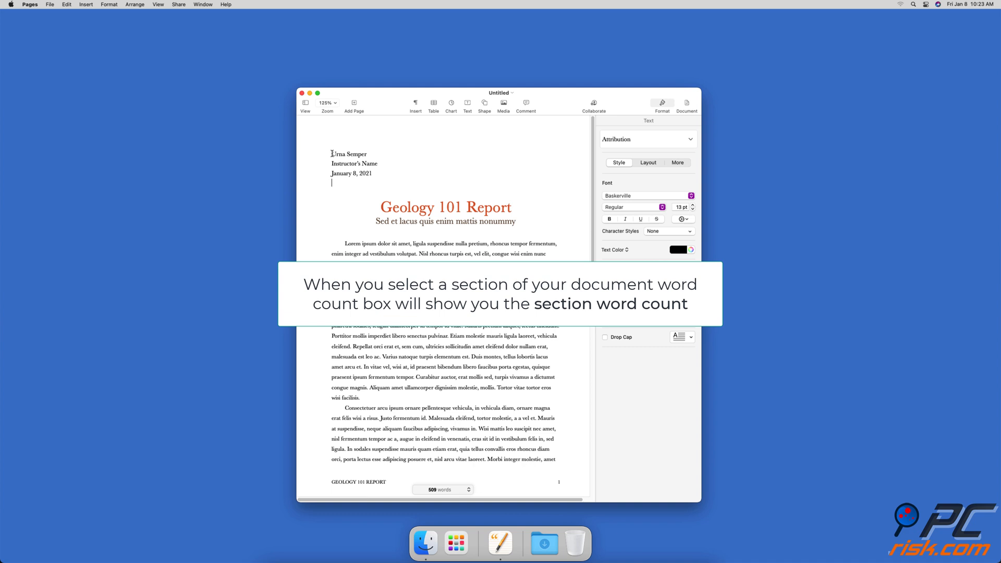
pyautogui.moveTo(330, 153); pyautogui.dragTo(376, 173)
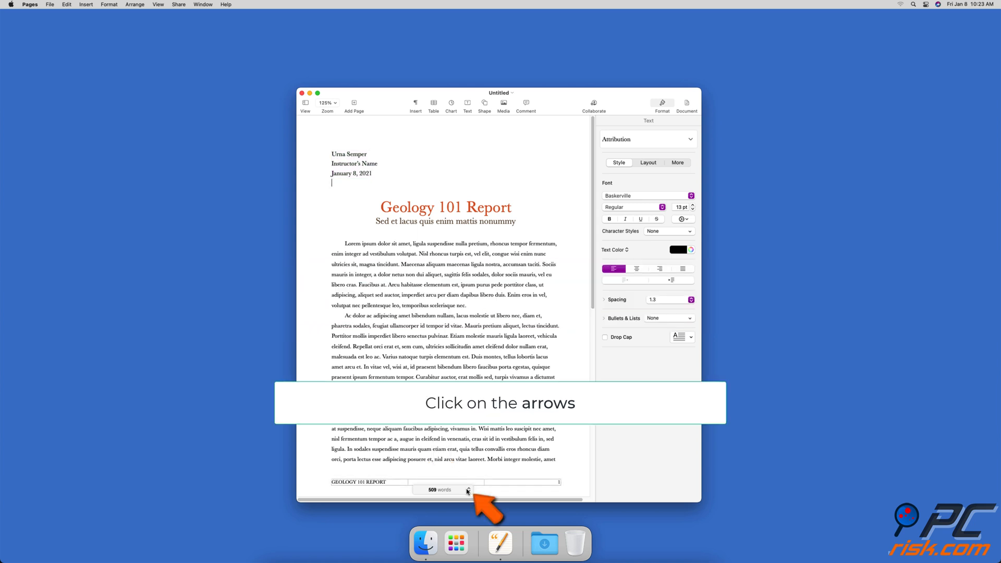
pyautogui.click(467, 490)
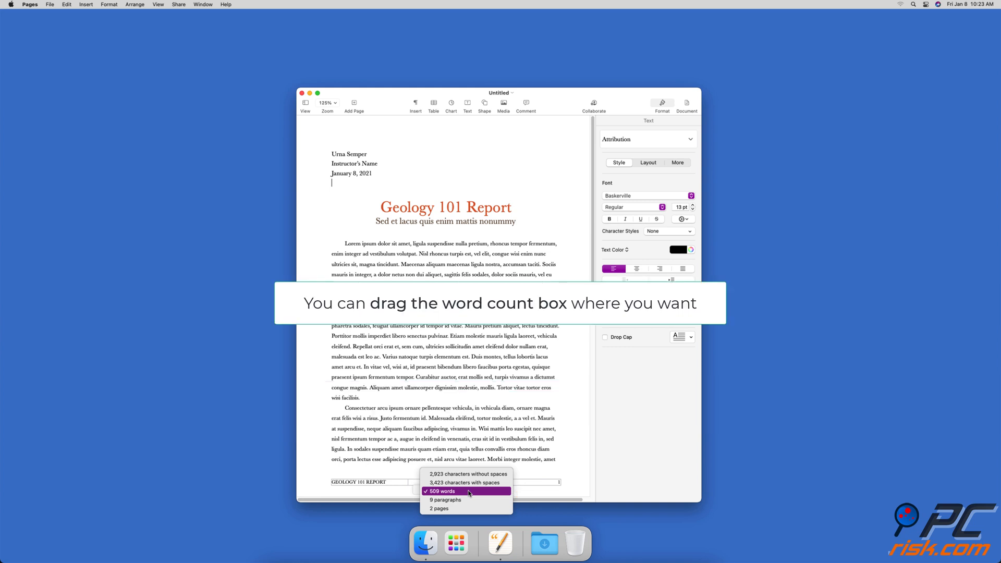
pyautogui.click(441, 491)
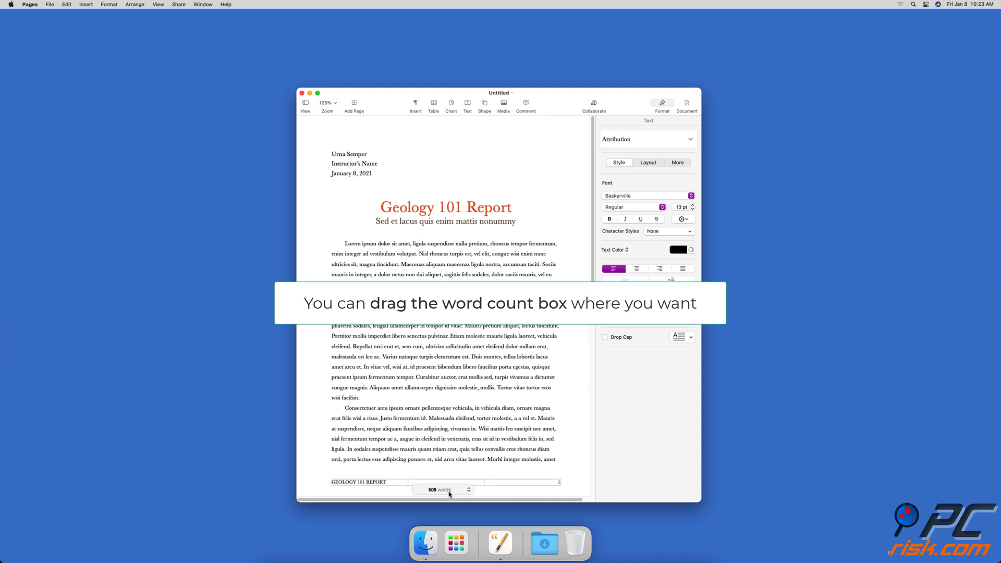